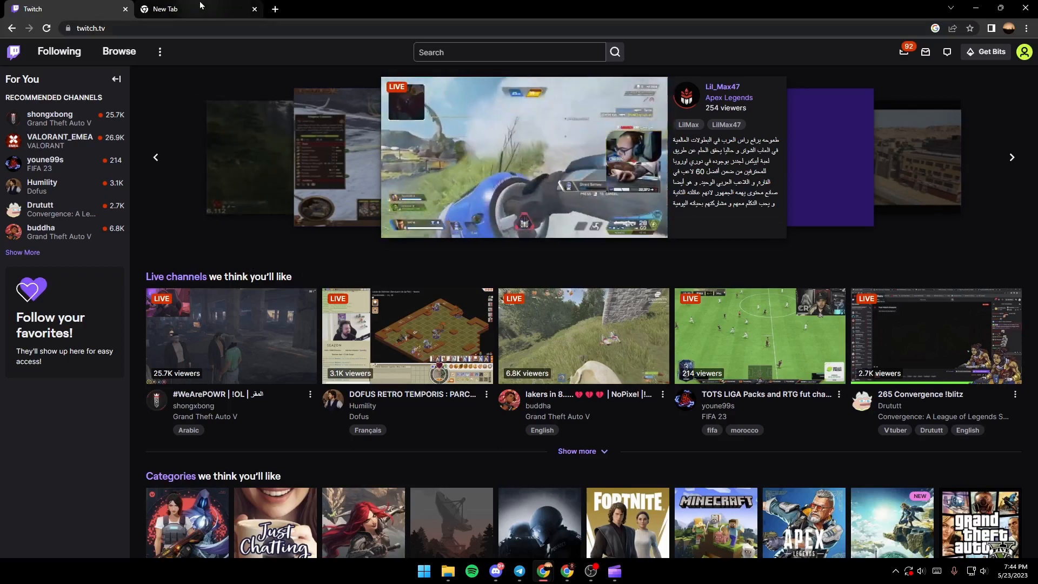
Search Google for 'streamlabs' in the new tab and open the Streamlabs website from the results.
left_click(199, 8)
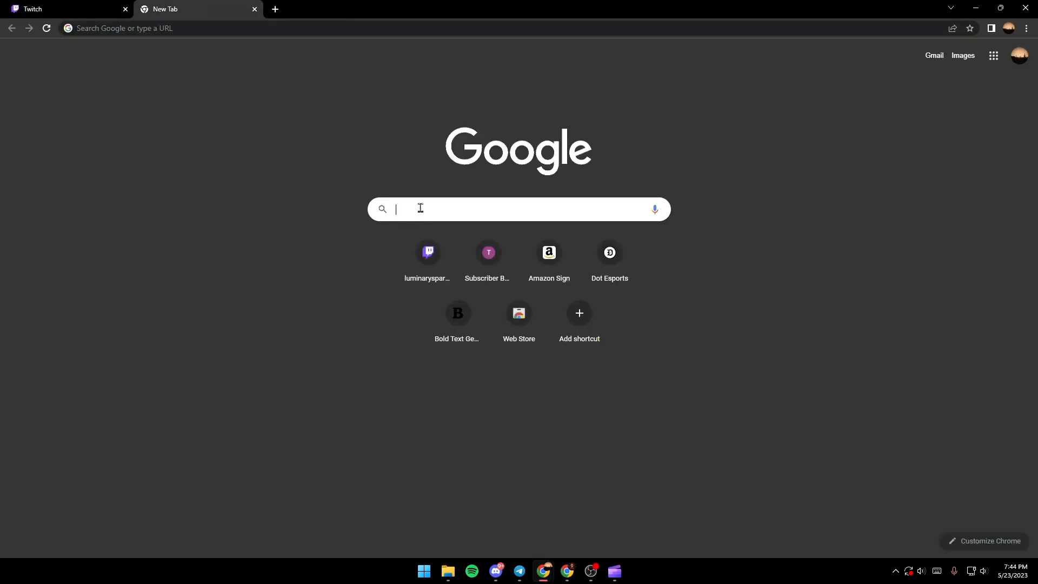
type("streamlabs")
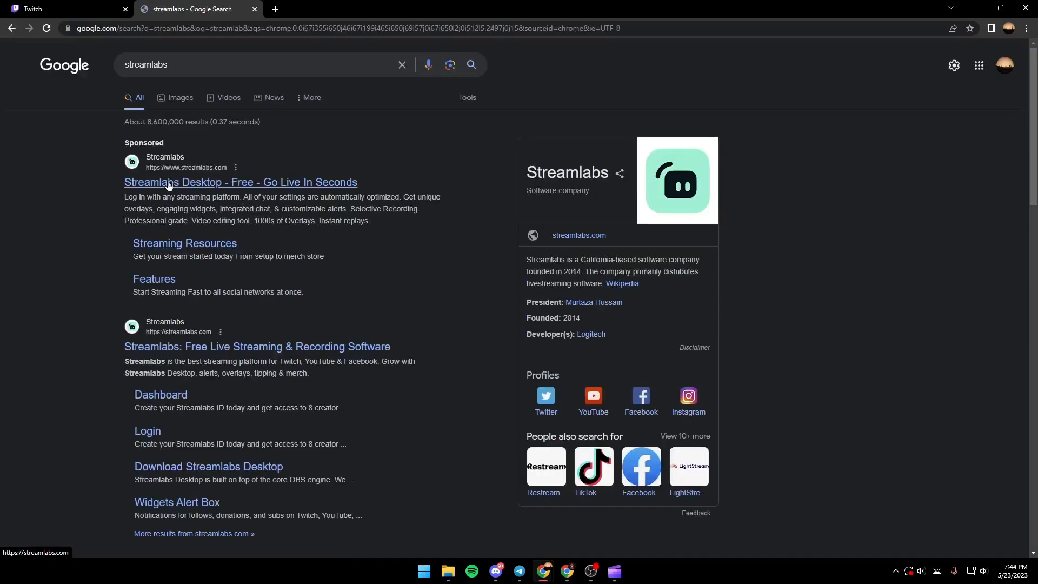
left_click(240, 182)
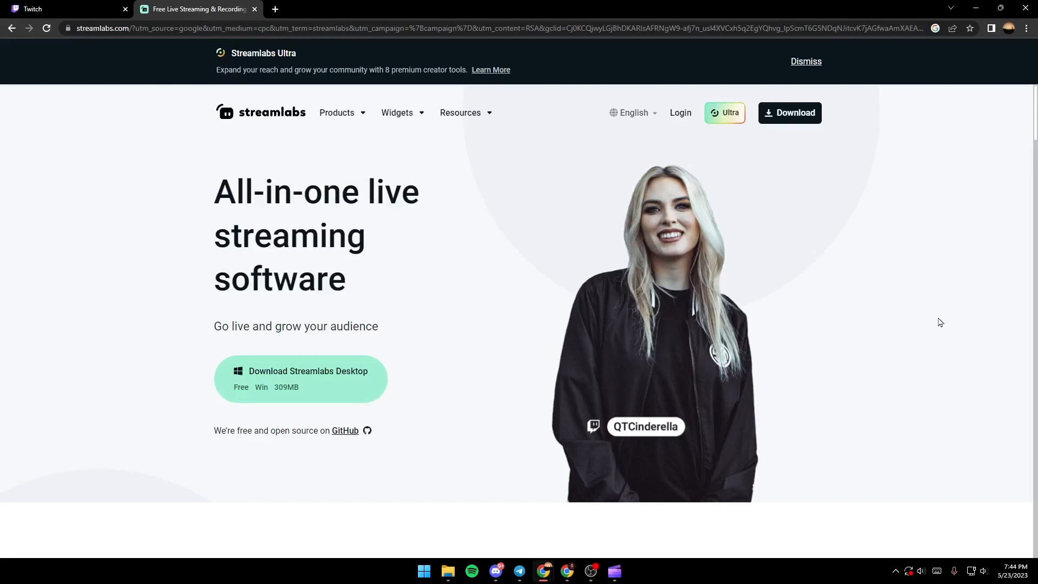
Log in to Streamlabs with the Twitch account and authorize Streamlabs to use it.
left_click(680, 112)
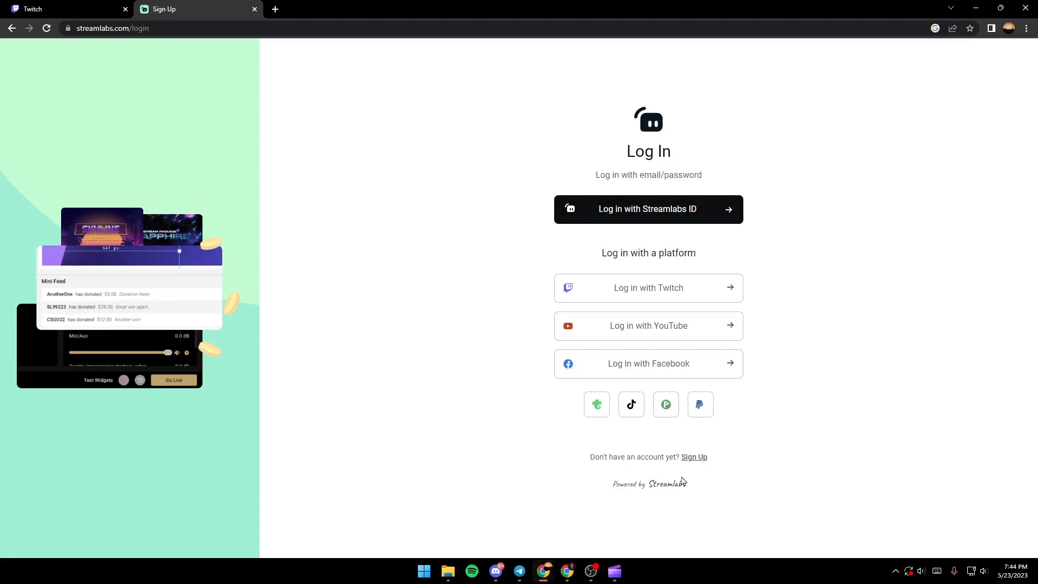
mouse_move(699, 511)
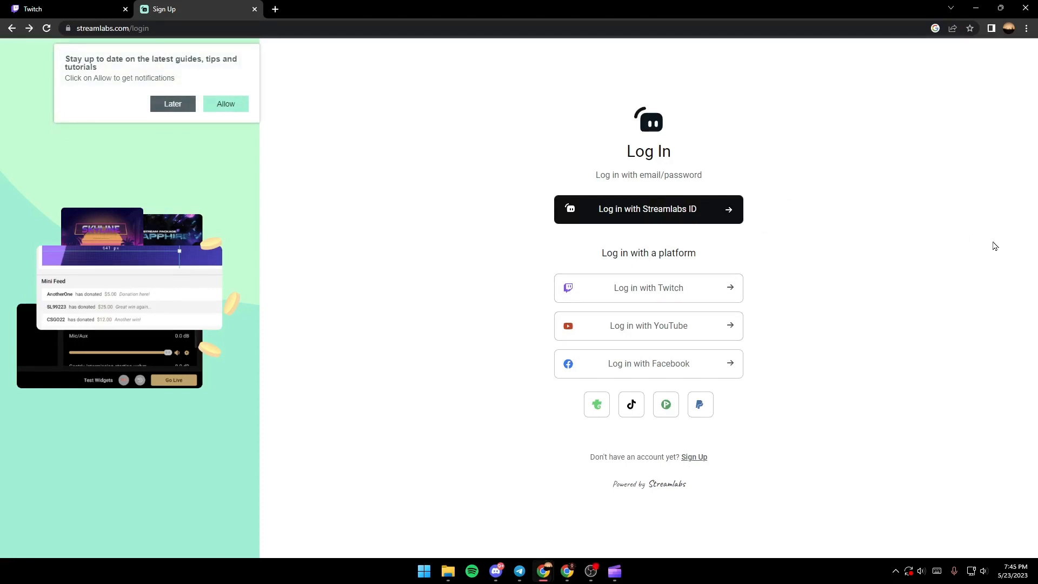
mouse_move(780, 318)
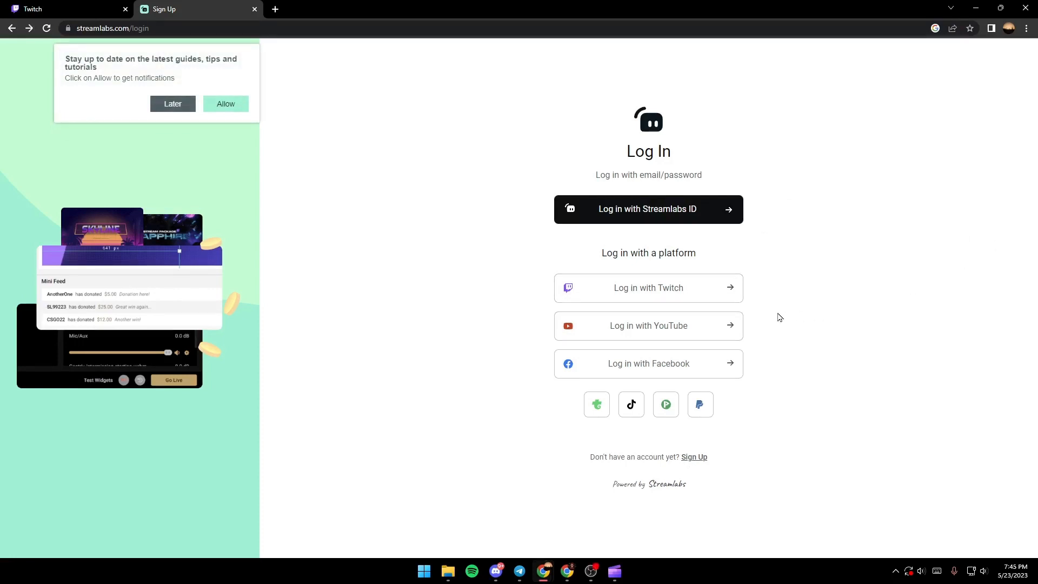
left_click(648, 287)
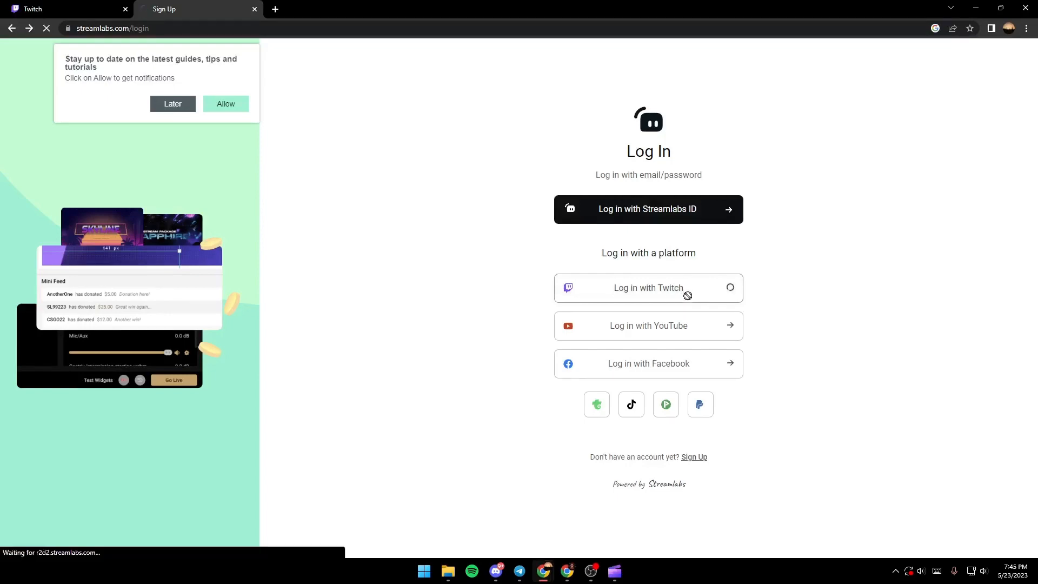
left_click(648, 287)
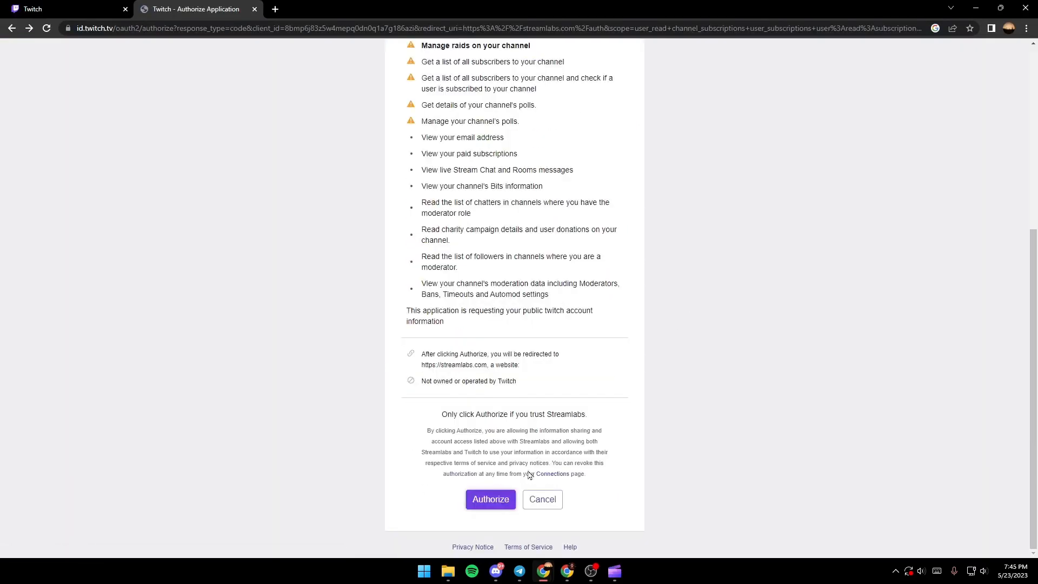
left_click(490, 500)
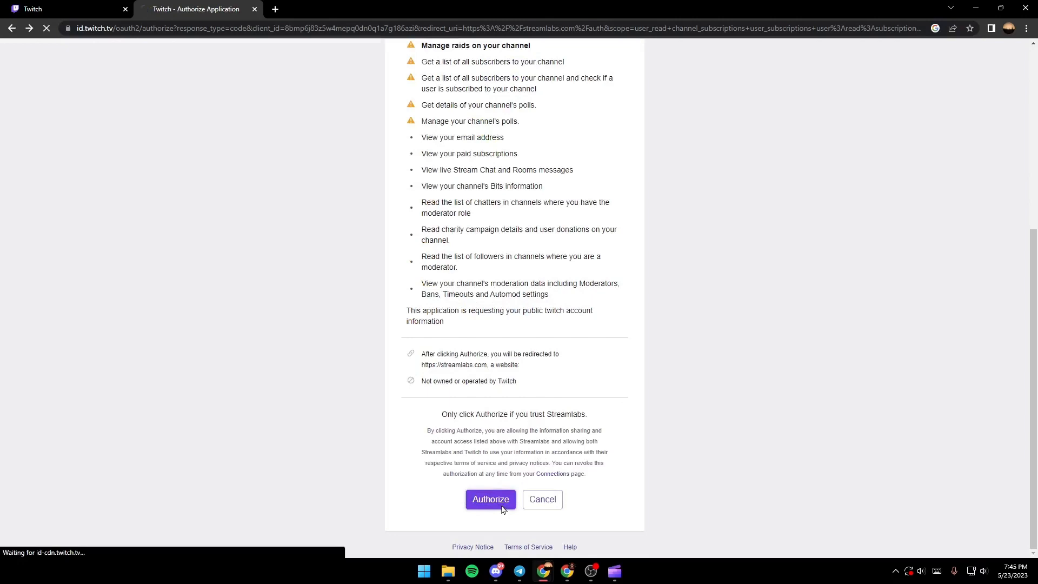
left_click(490, 500)
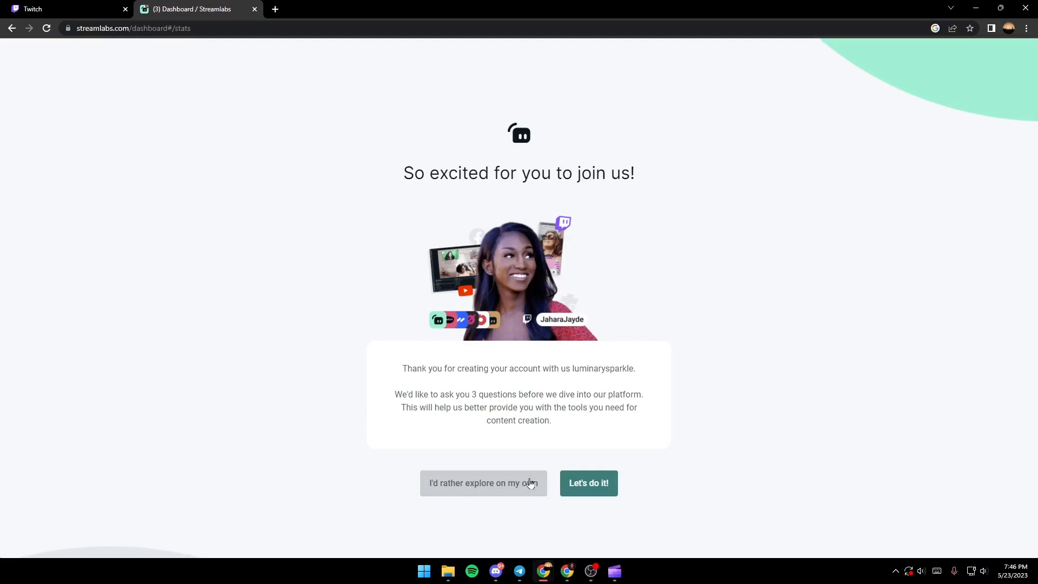
mouse_move(517, 451)
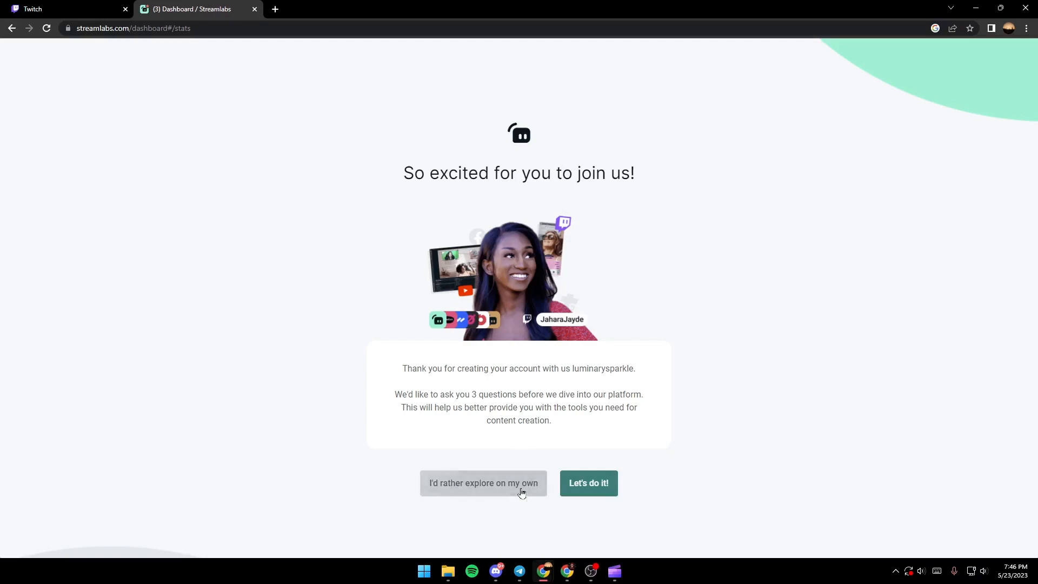
Skip the onboarding questions, channel connections and tipping setup, then continue with the Free plan.
left_click(587, 482)
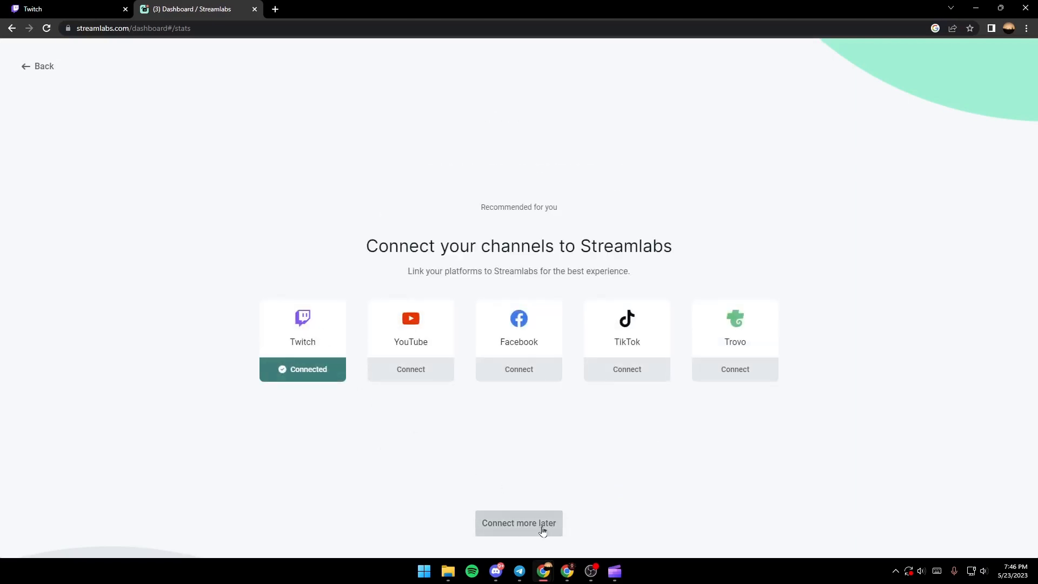
left_click(518, 523)
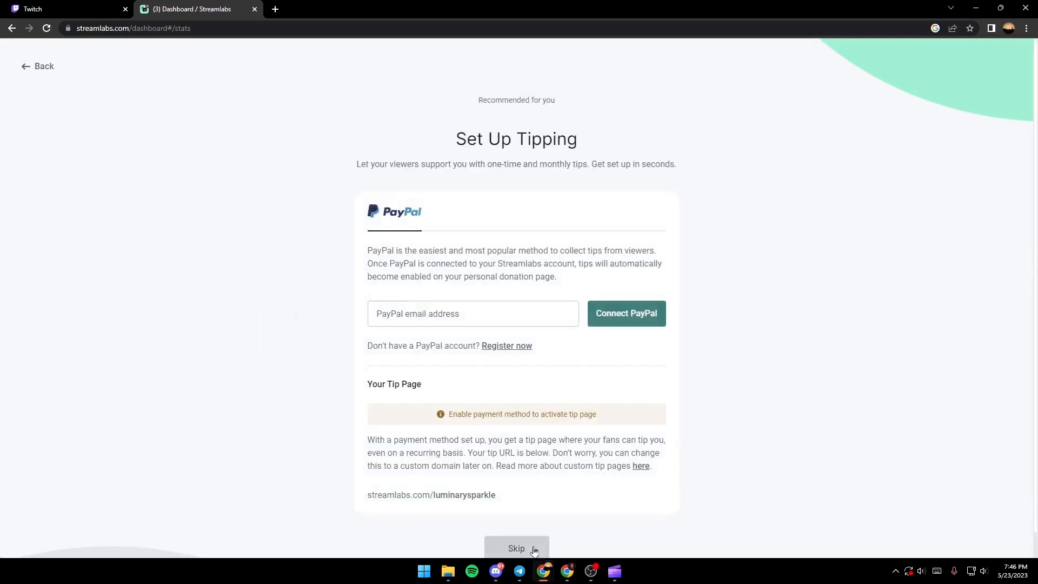
left_click(517, 548)
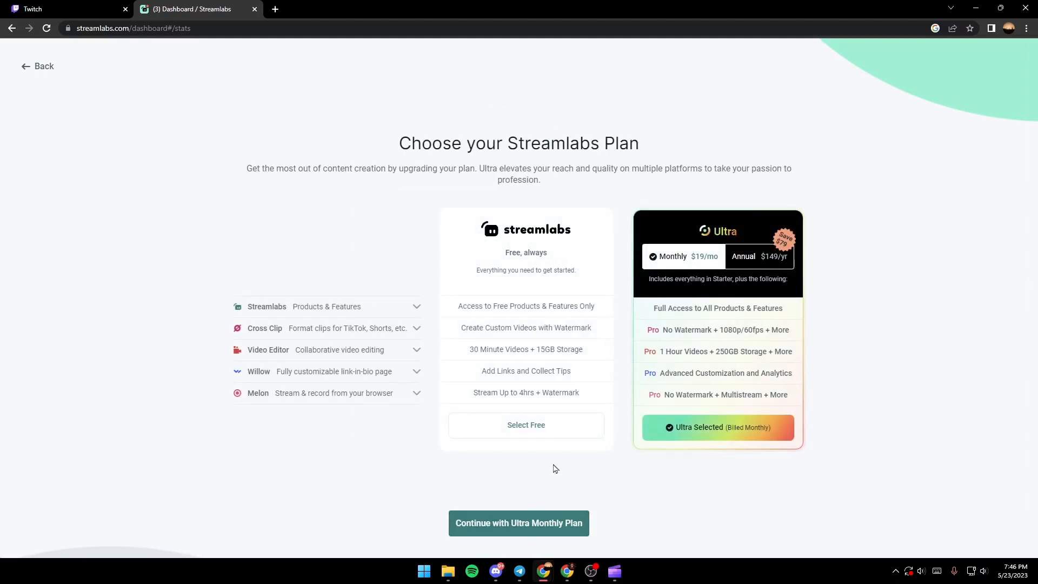
mouse_move(518, 436)
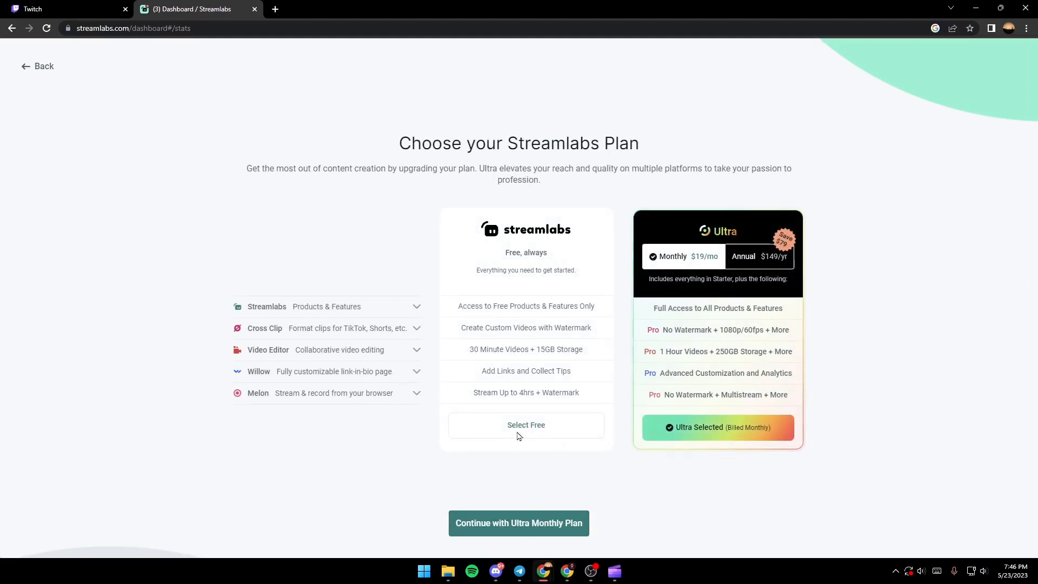
left_click(526, 424)
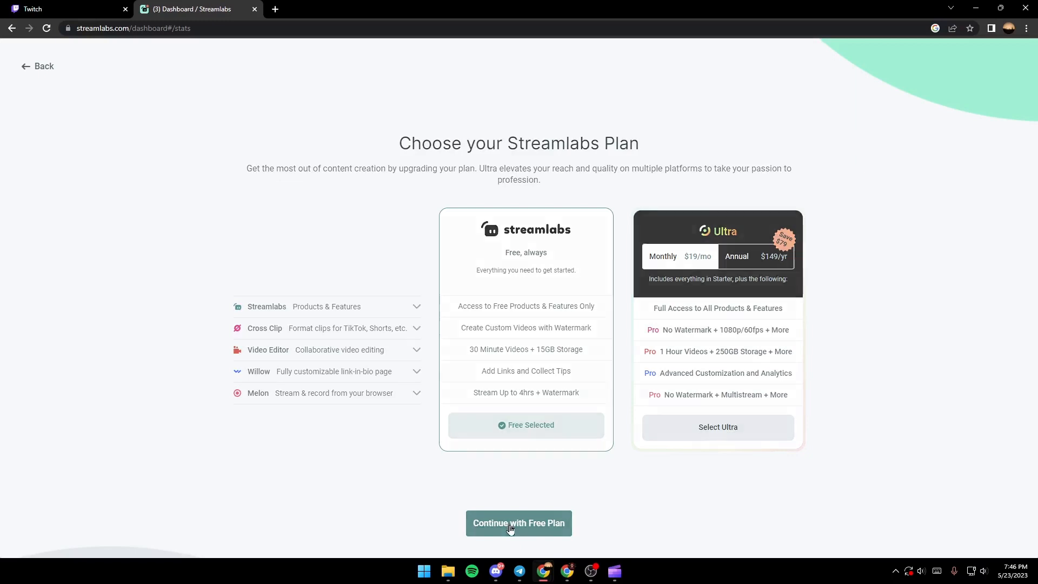
left_click(518, 524)
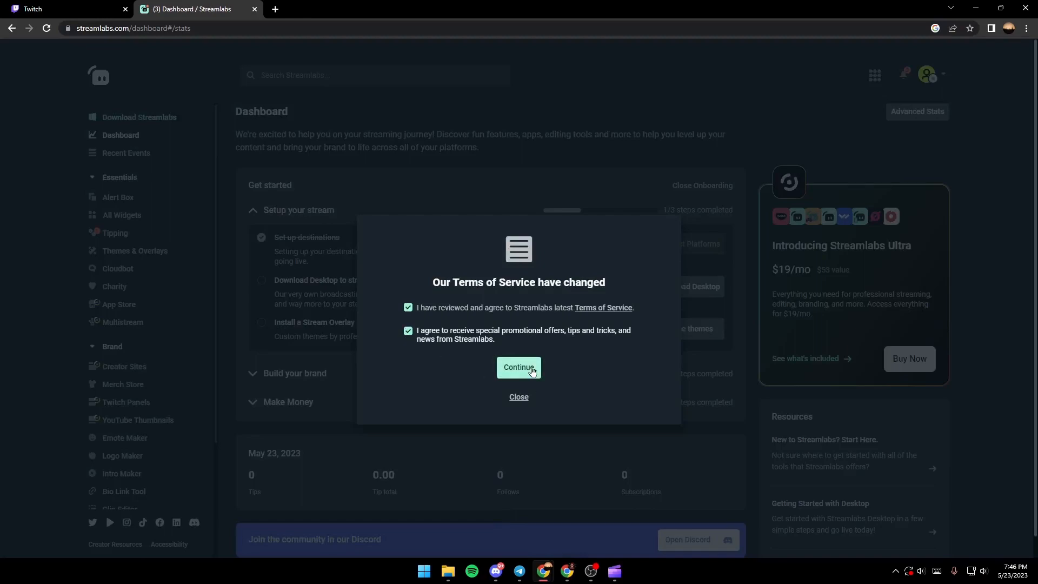
left_click(518, 367)
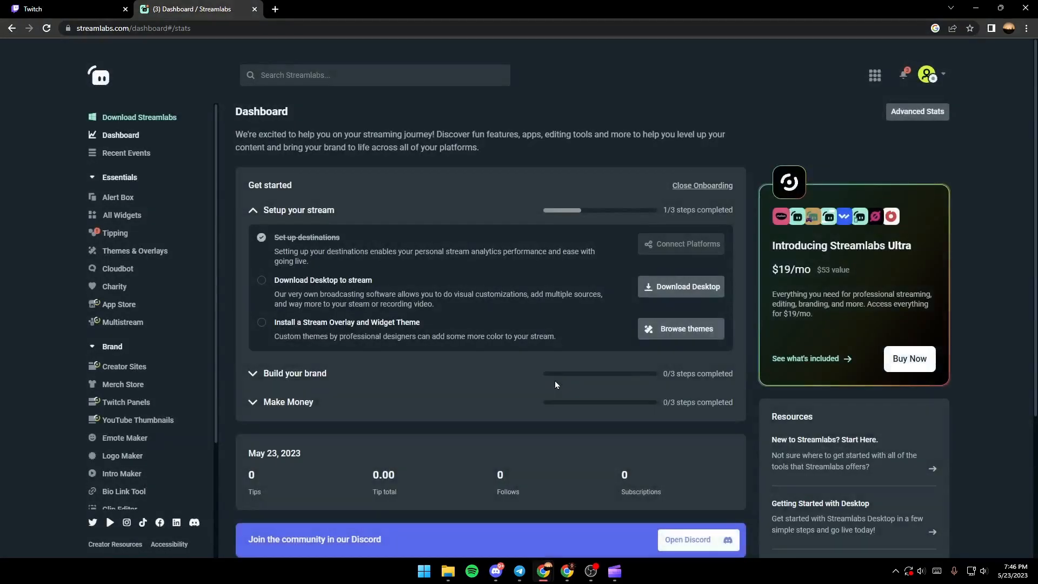
mouse_move(596, 284)
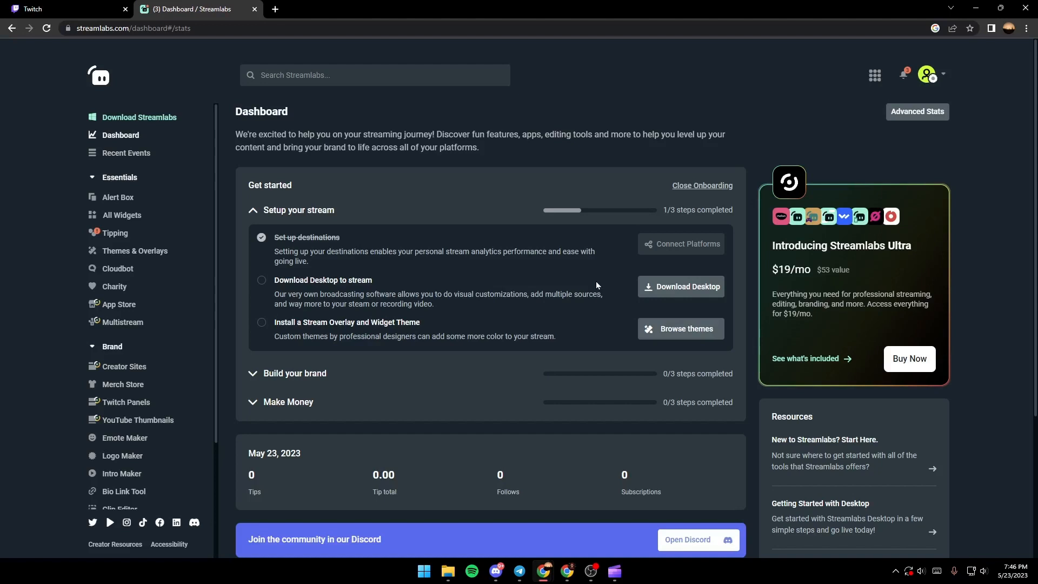
mouse_move(302, 419)
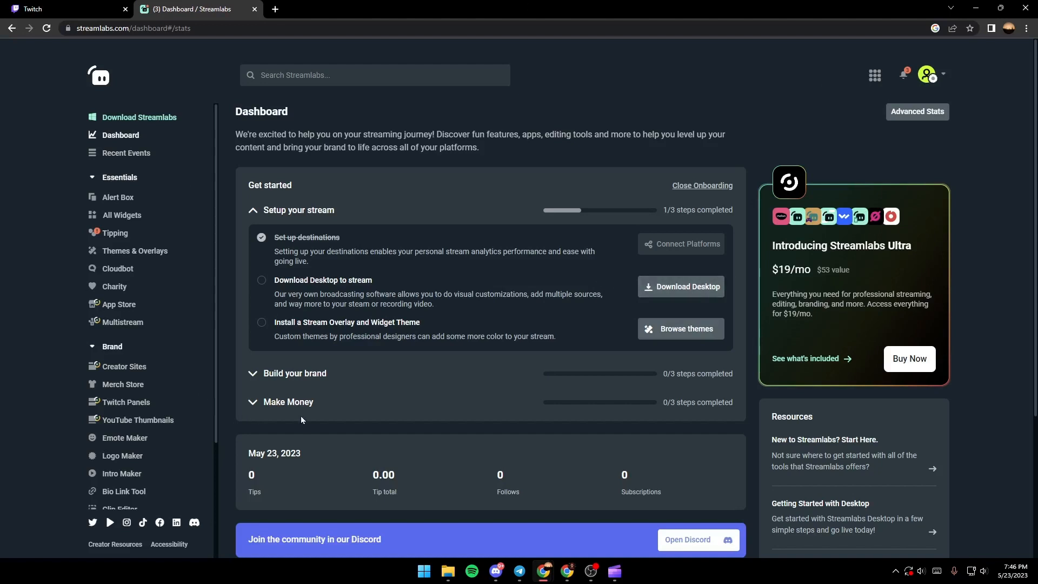
mouse_move(945, 184)
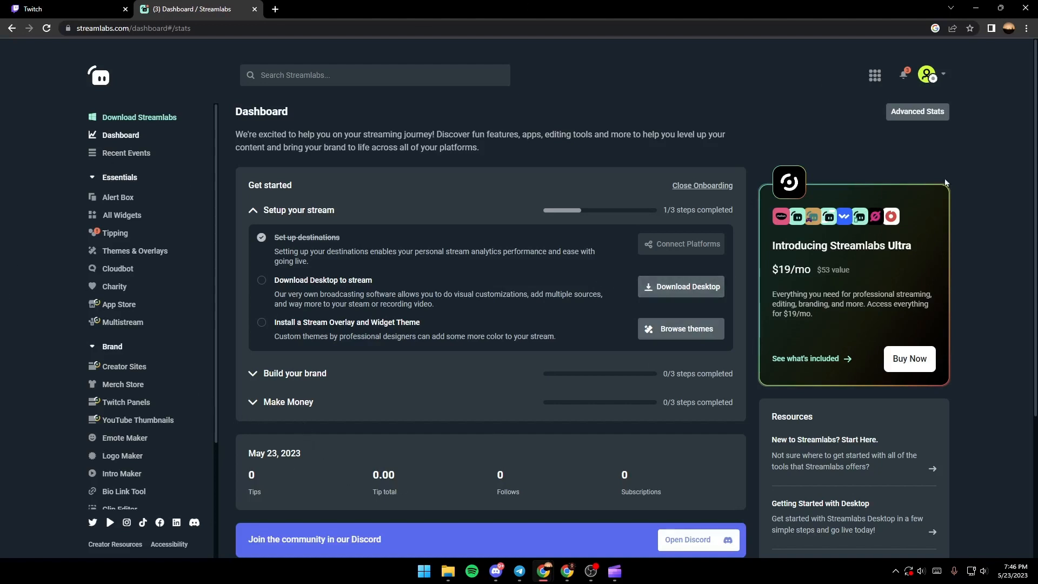
mouse_move(324, 458)
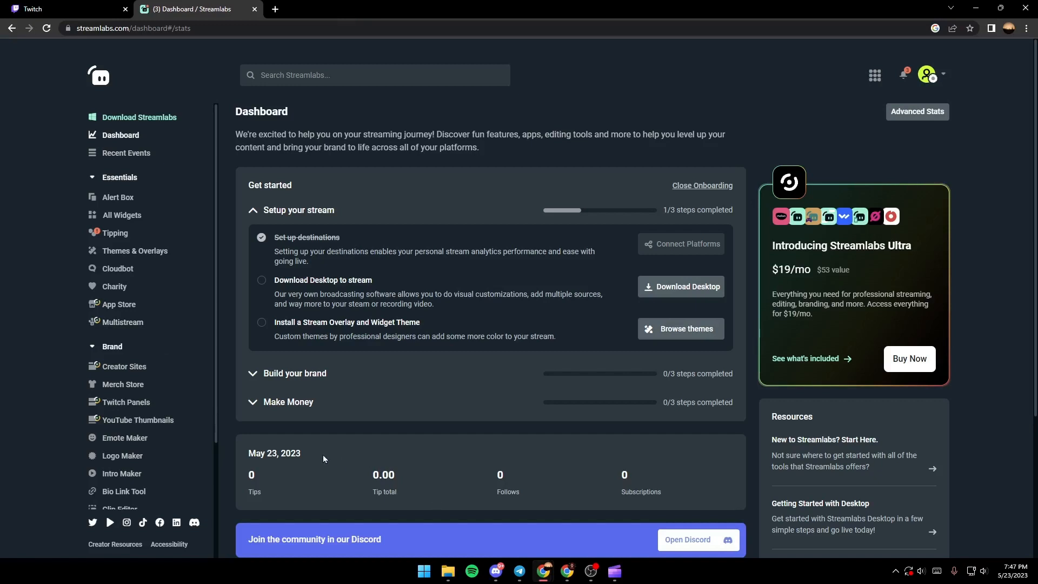
mouse_move(411, 50)
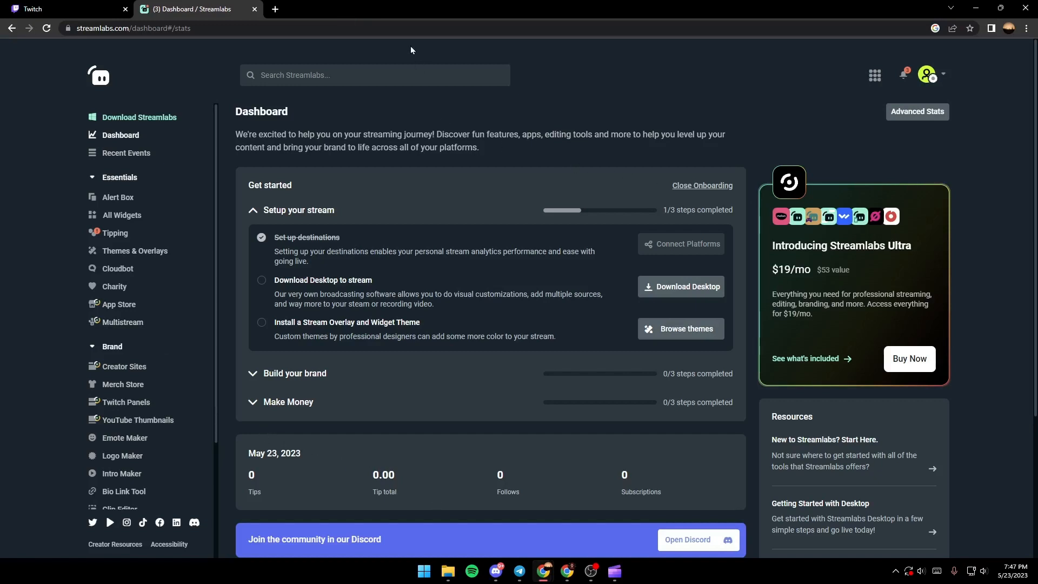
mouse_move(122, 215)
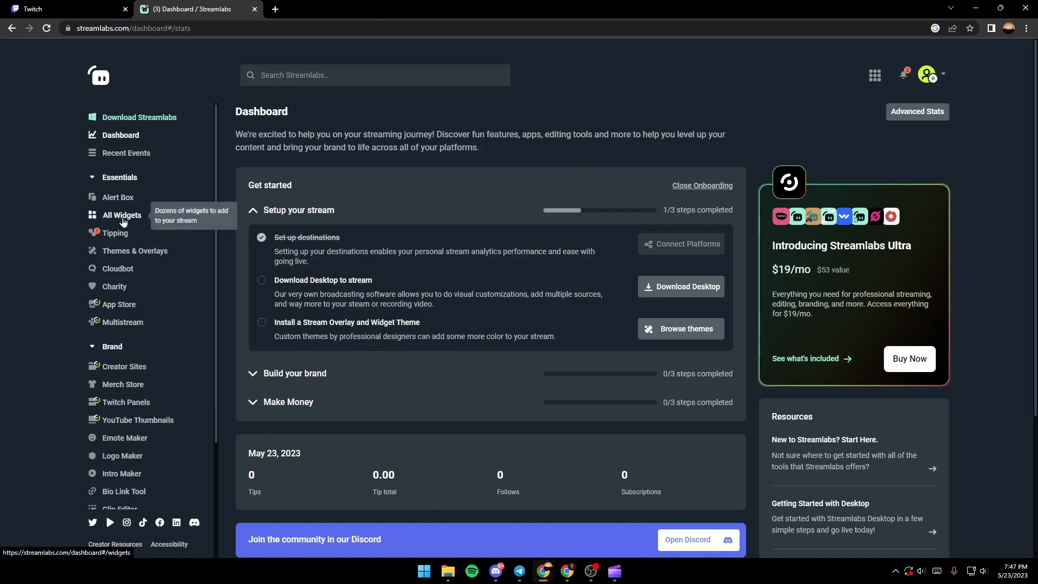
Browse the All Widgets gallery down to the Emote Wall card.
left_click(123, 214)
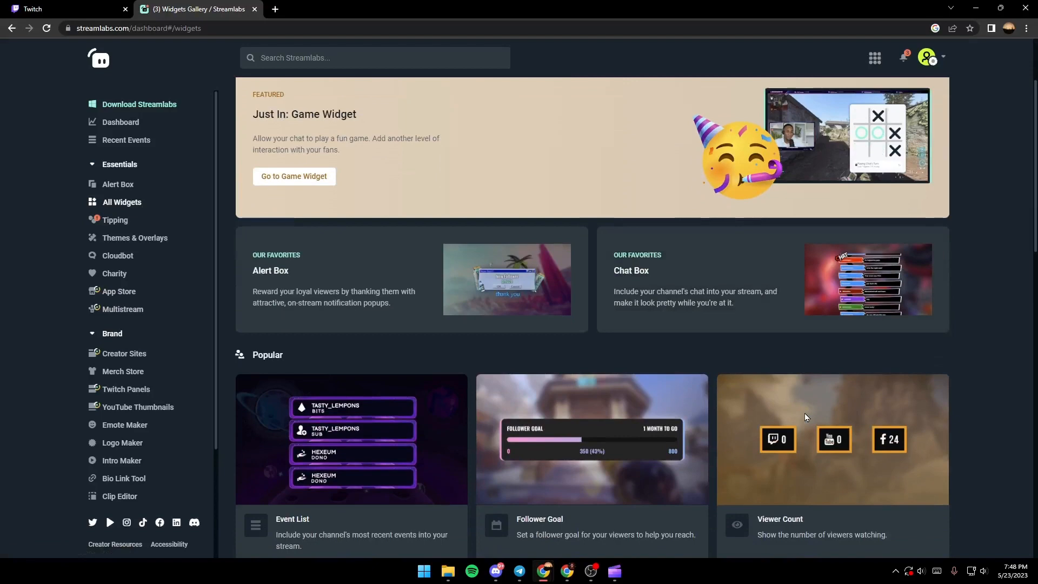
scroll("down", 3)
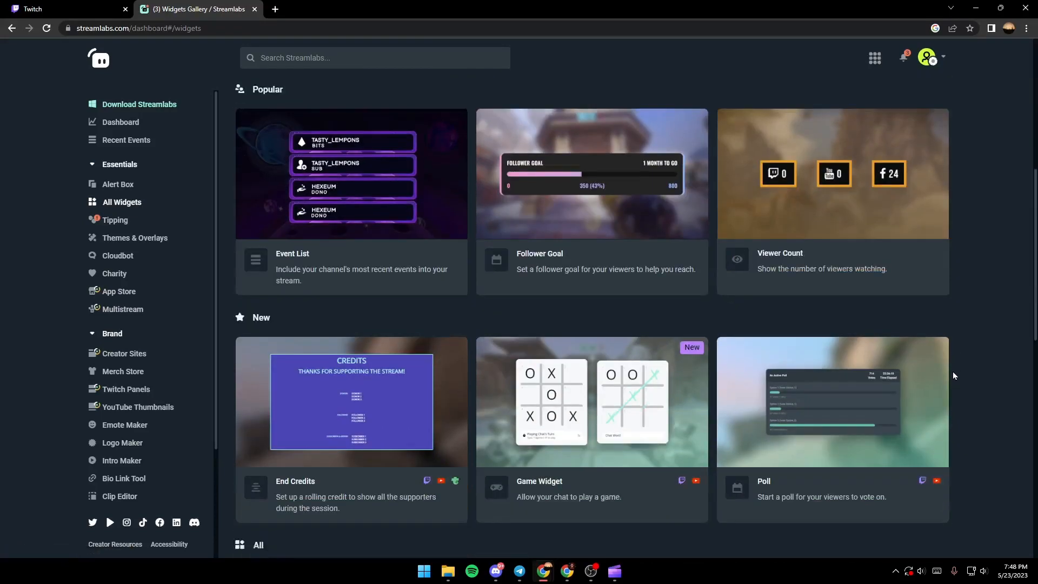
scroll("down", 3)
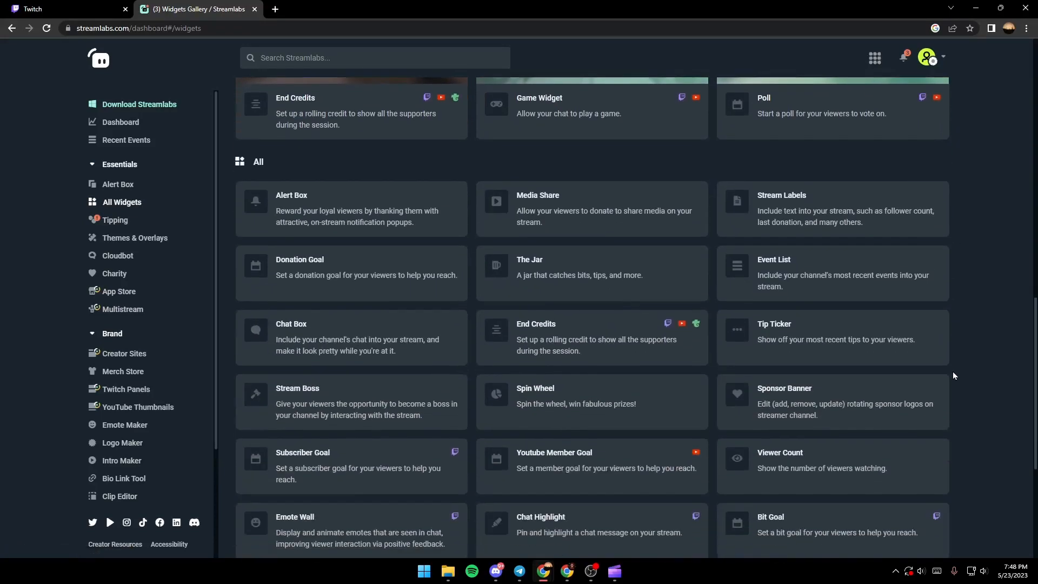
scroll("down", 3)
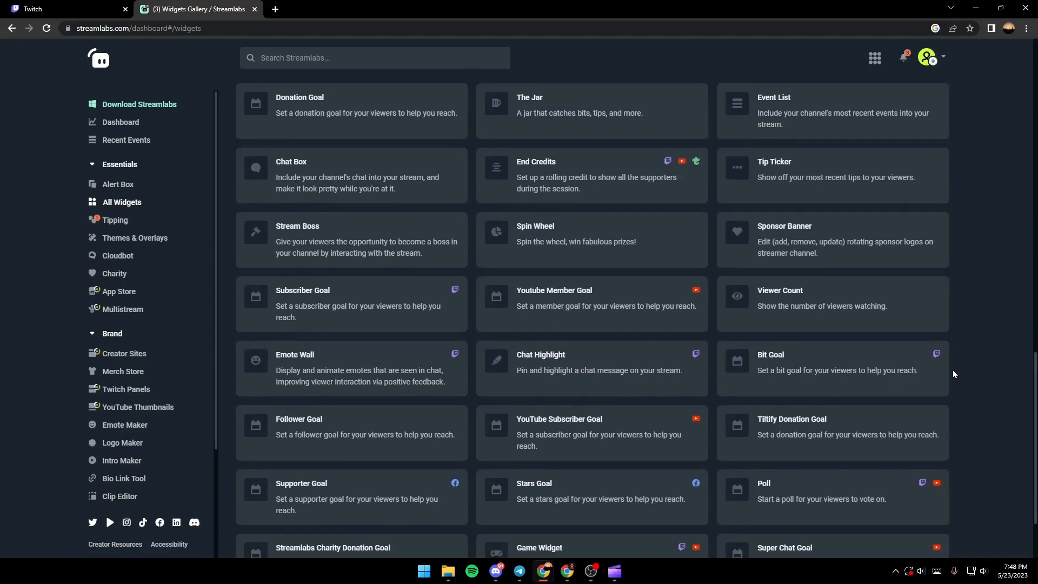
scroll("down", 3)
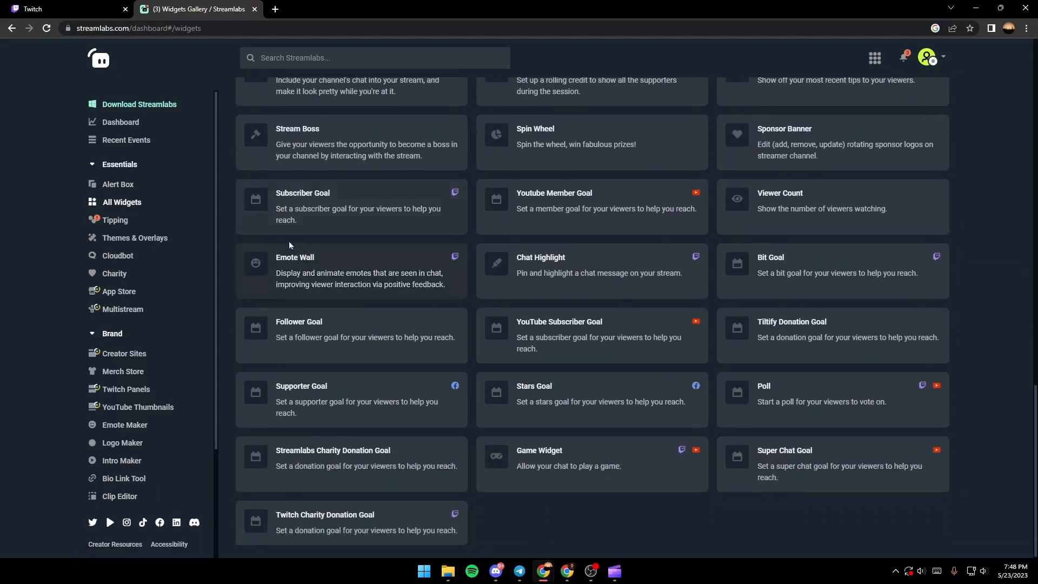
mouse_move(435, 273)
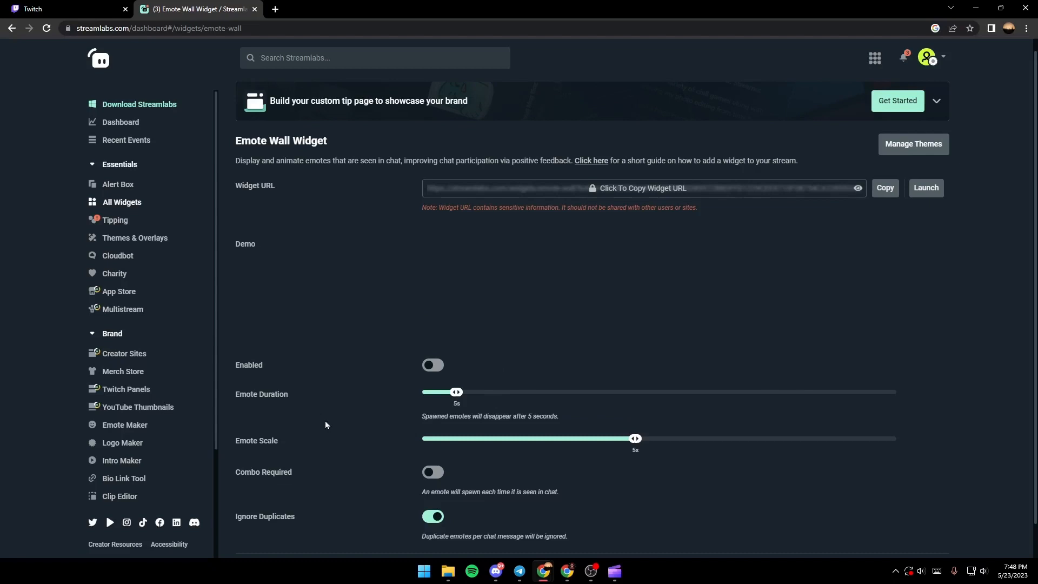
Turn the Emote Wall on with 9-second emote duration and Combo Required, then save the settings.
scroll("down", 3)
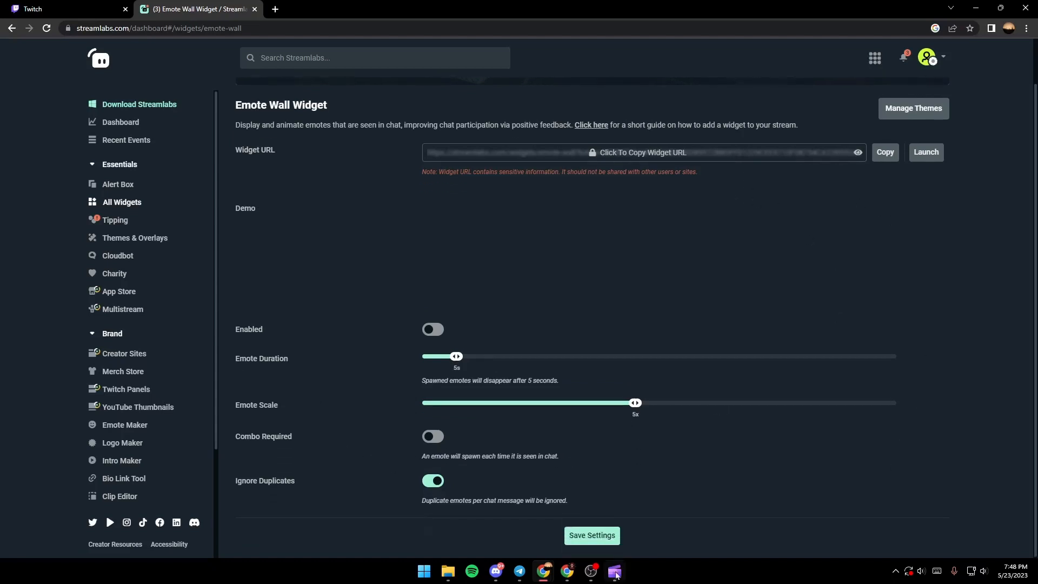
mouse_move(377, 246)
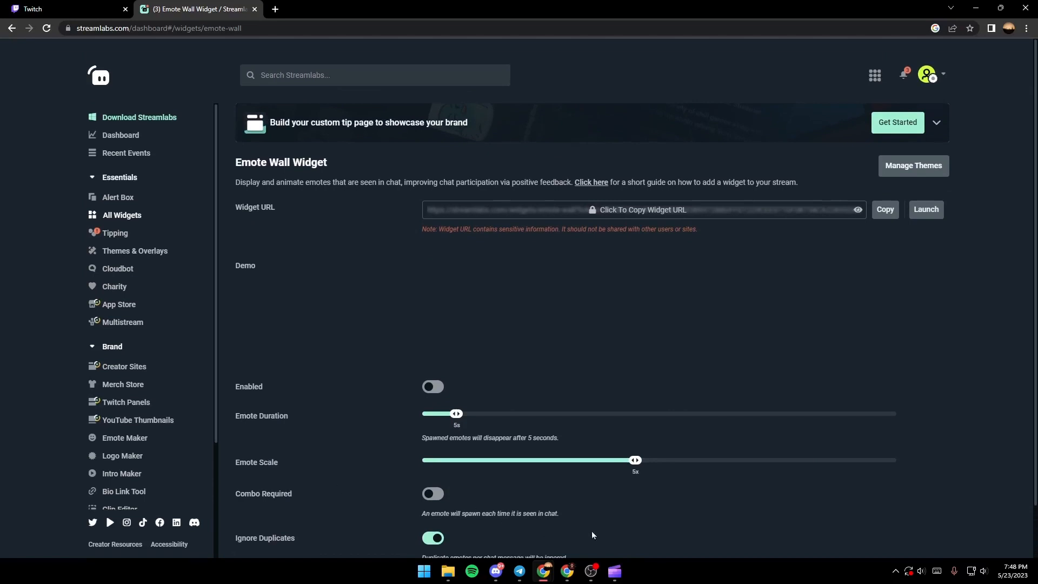
mouse_move(528, 75)
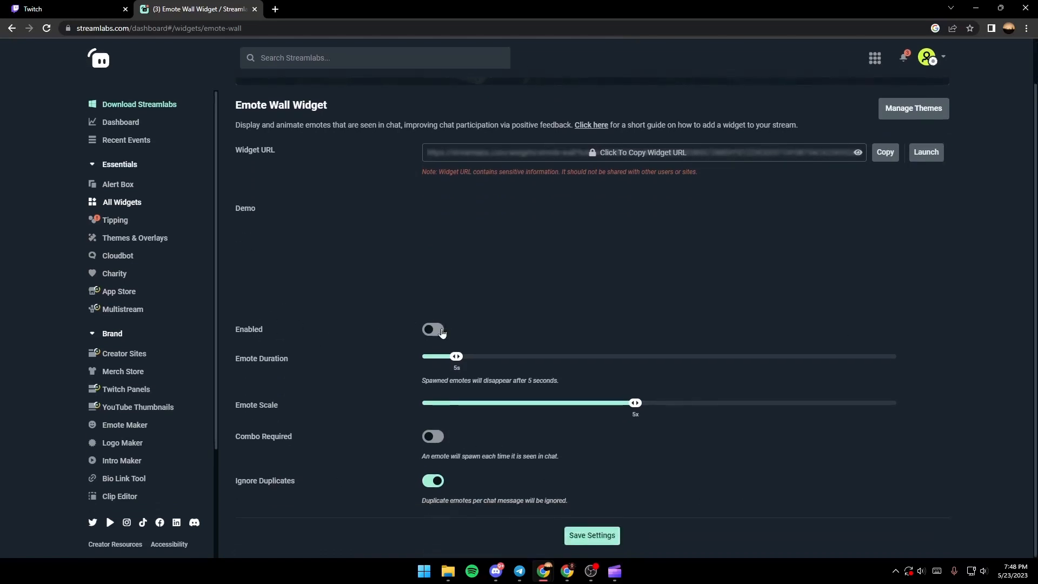
left_click(432, 328)
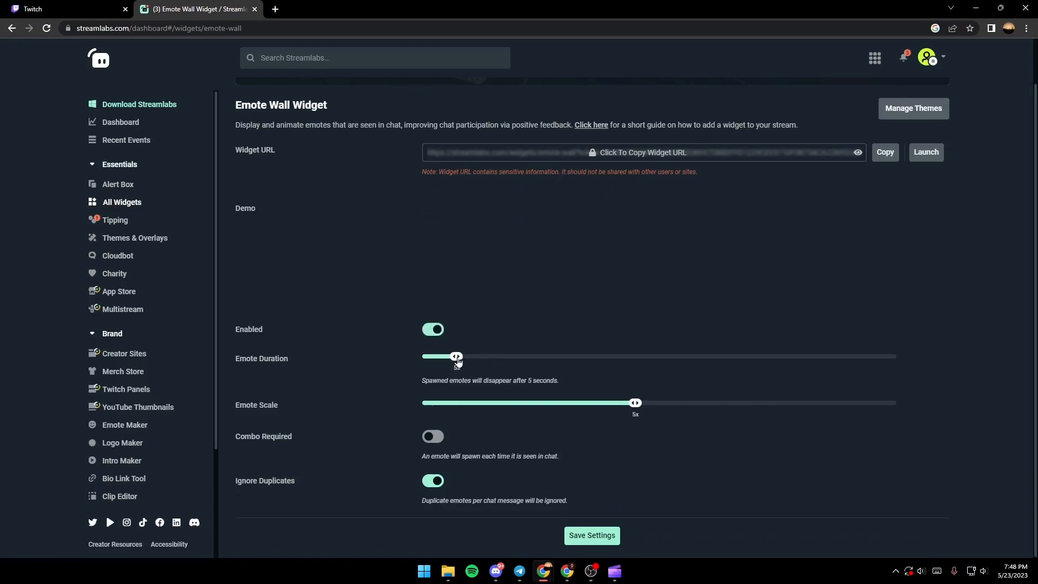
left_click_drag(455, 356, 488, 355)
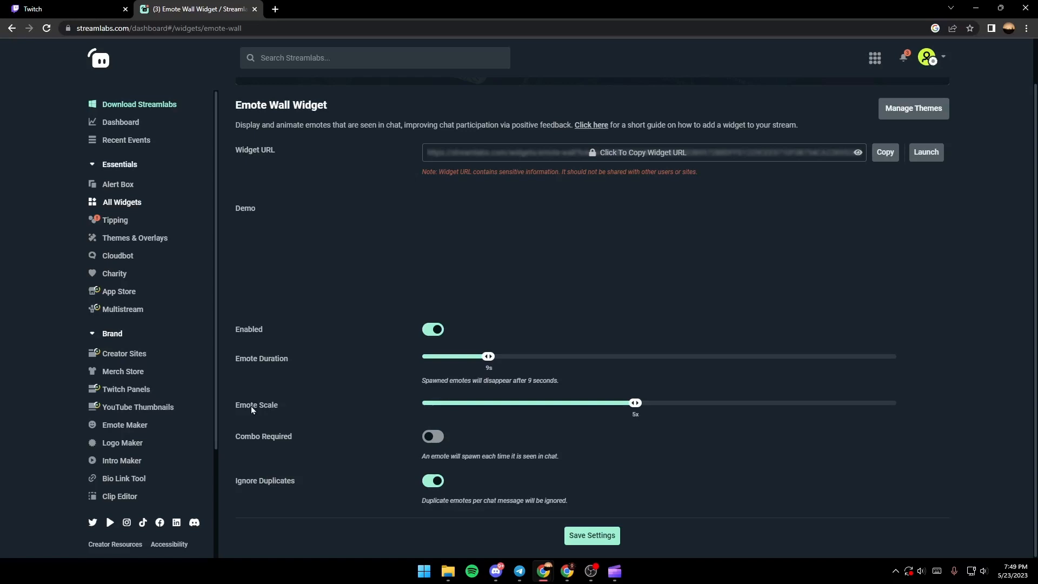
mouse_move(614, 412)
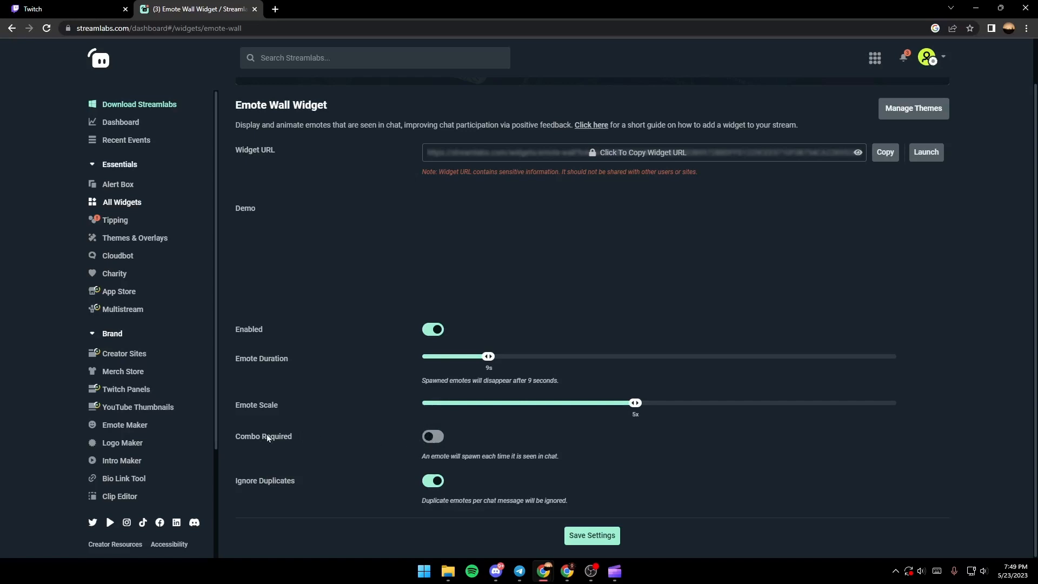
left_click(433, 435)
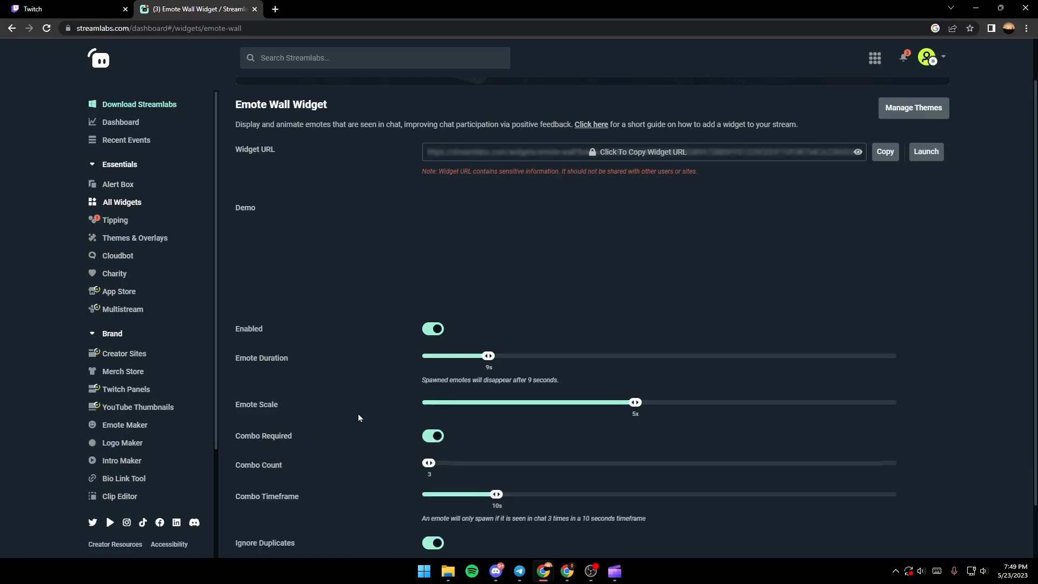
scroll("down", 3)
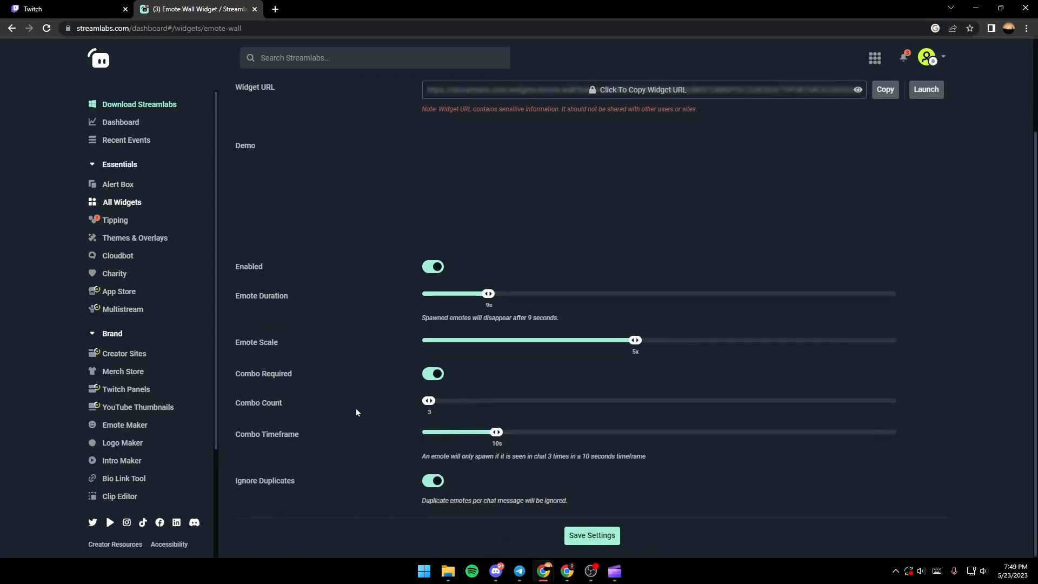
mouse_move(388, 484)
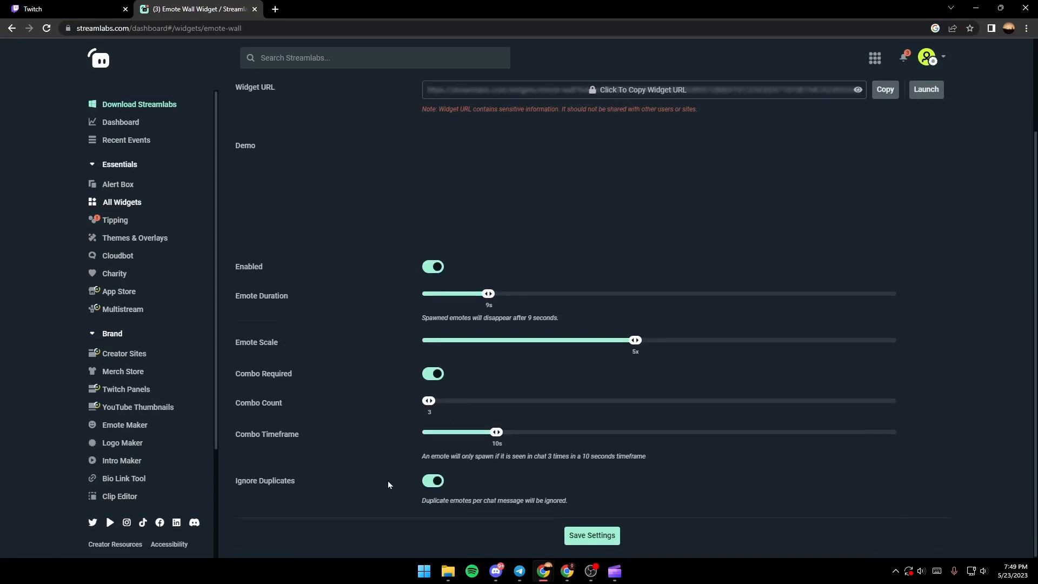
mouse_move(371, 509)
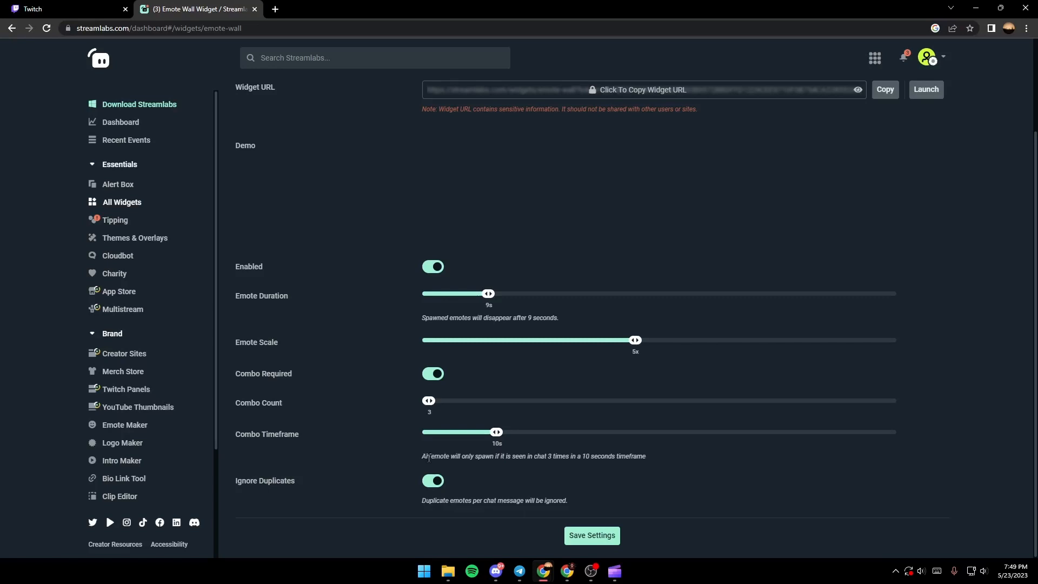
mouse_move(360, 387)
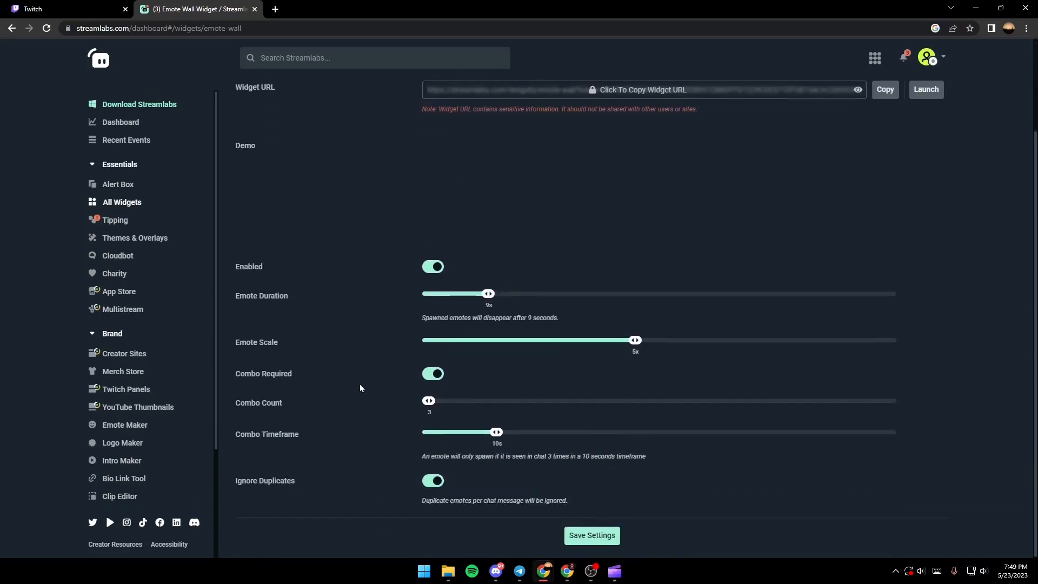
mouse_move(672, 292)
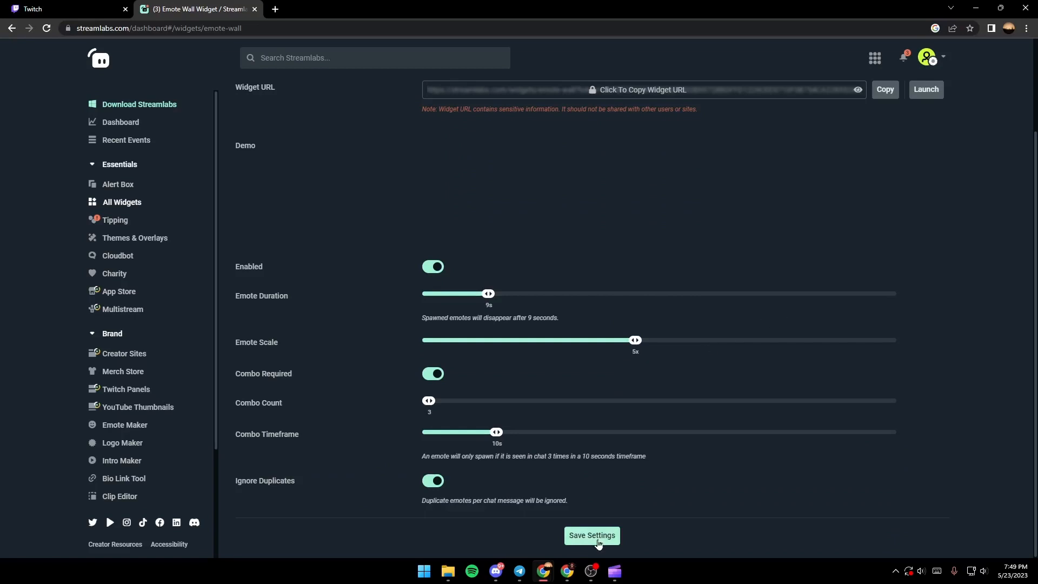
left_click(590, 535)
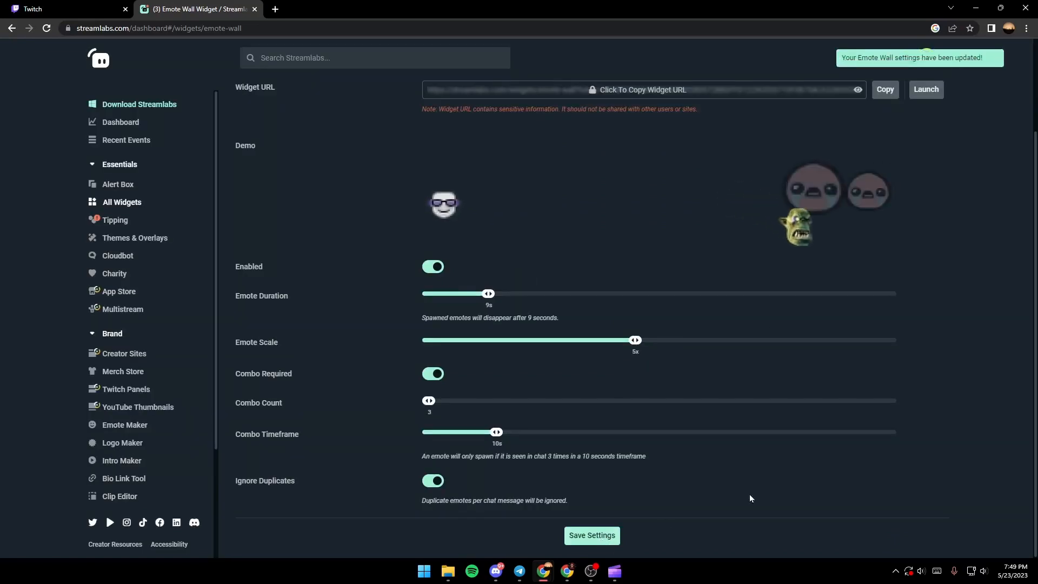